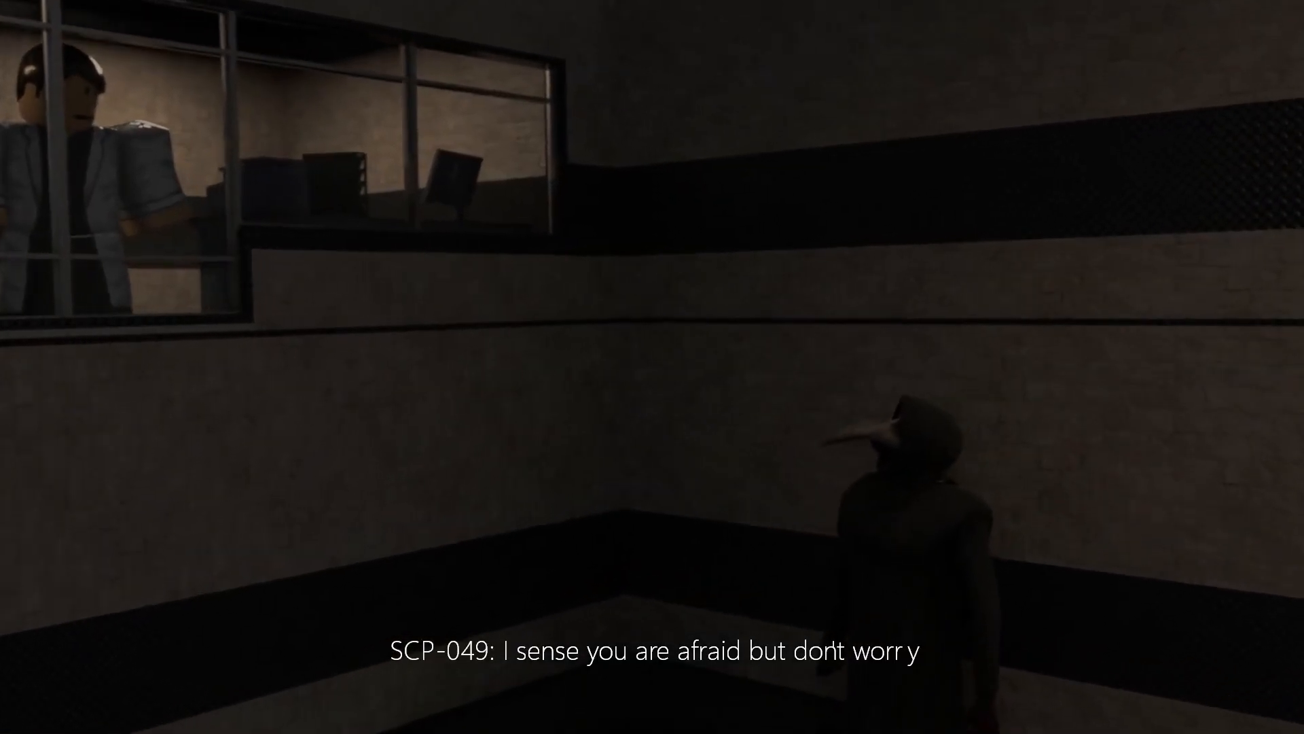
pyautogui.moveTo(652, 367)
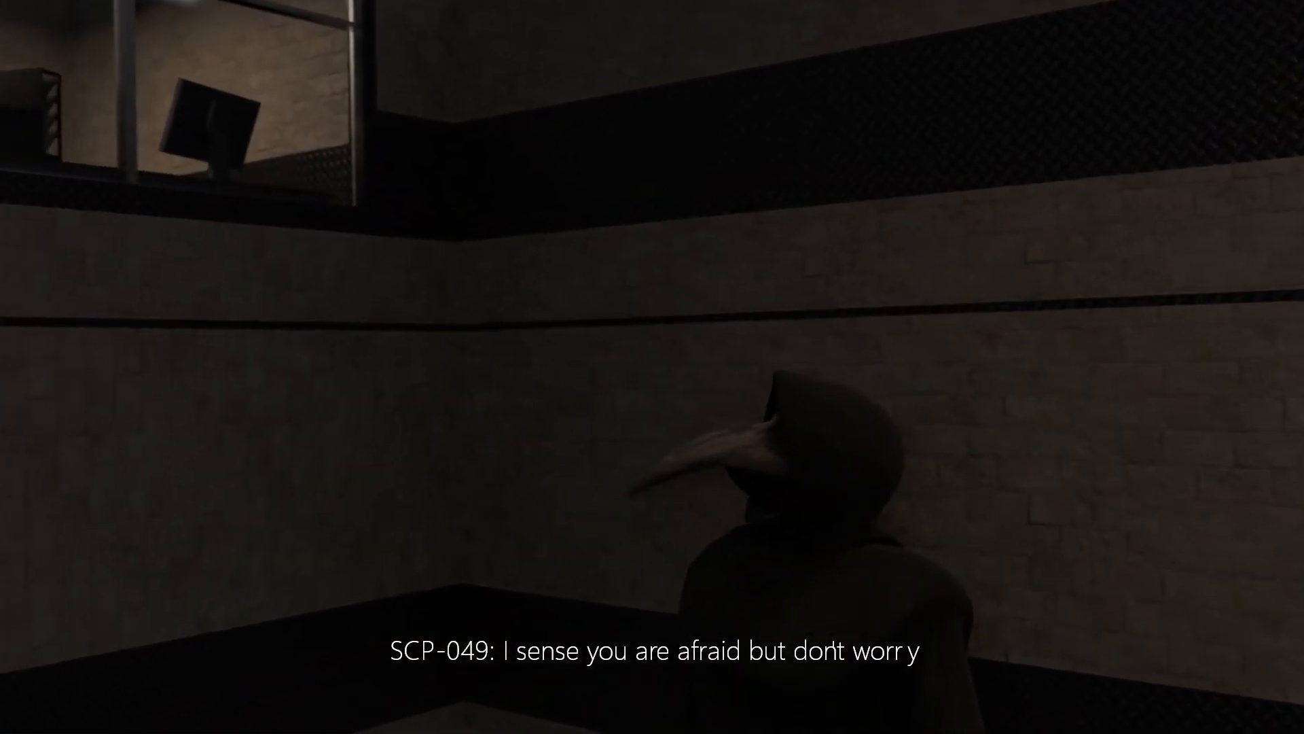